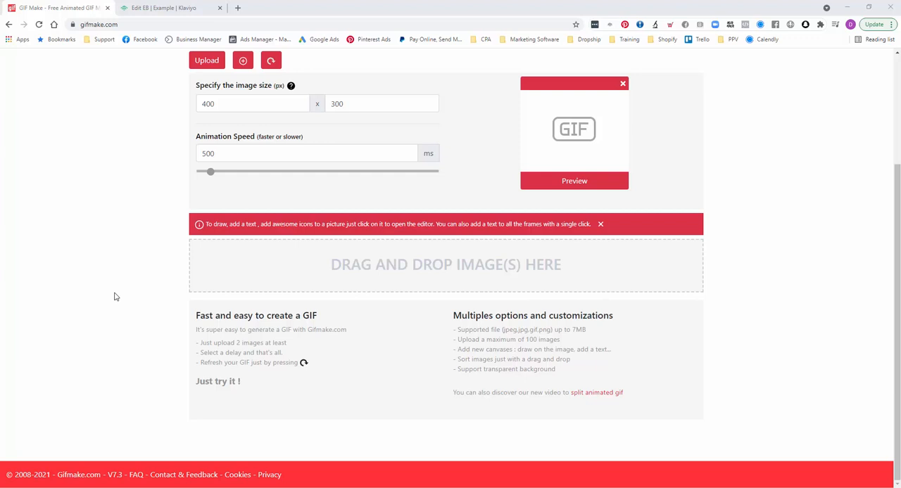
mouse_move(90, 148)
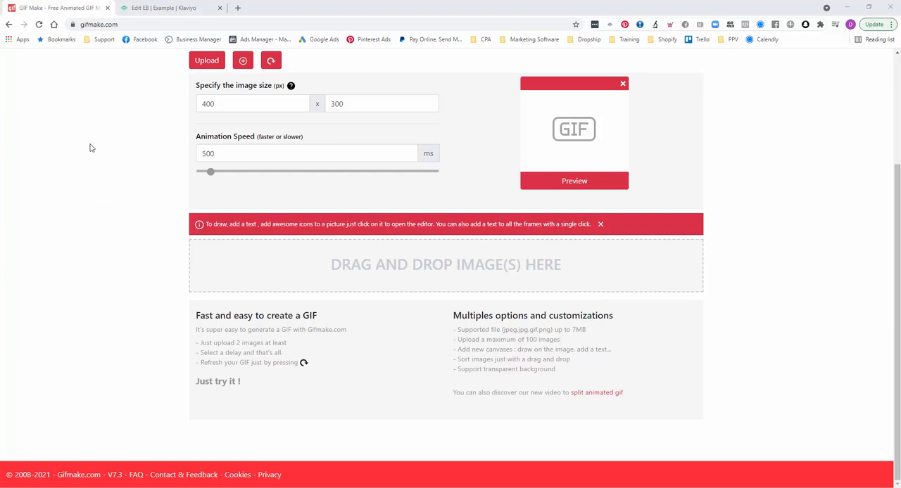
Upload three leggings product photos to GIFmake as animation frames
scroll(up, 3)
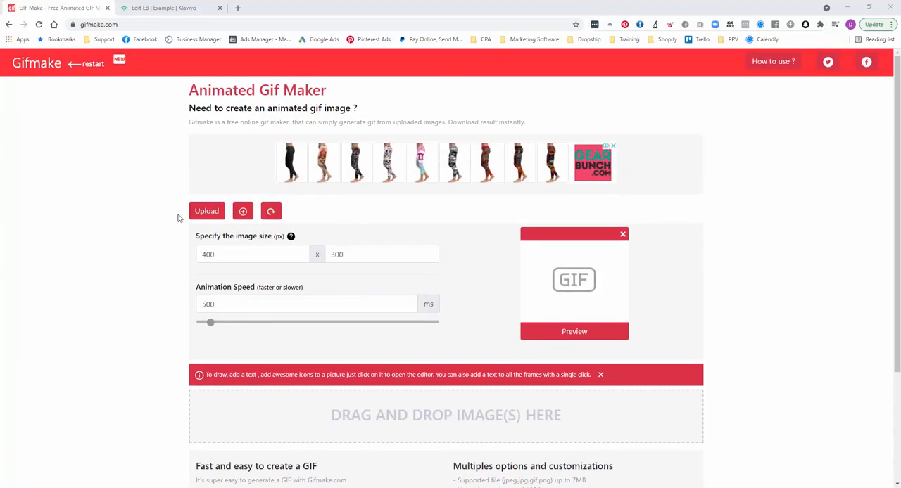
click(206, 212)
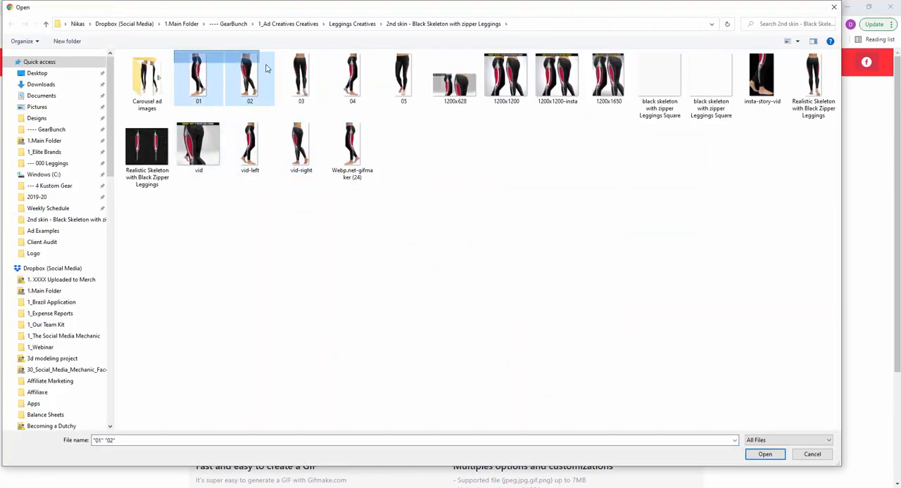
click(301, 77)
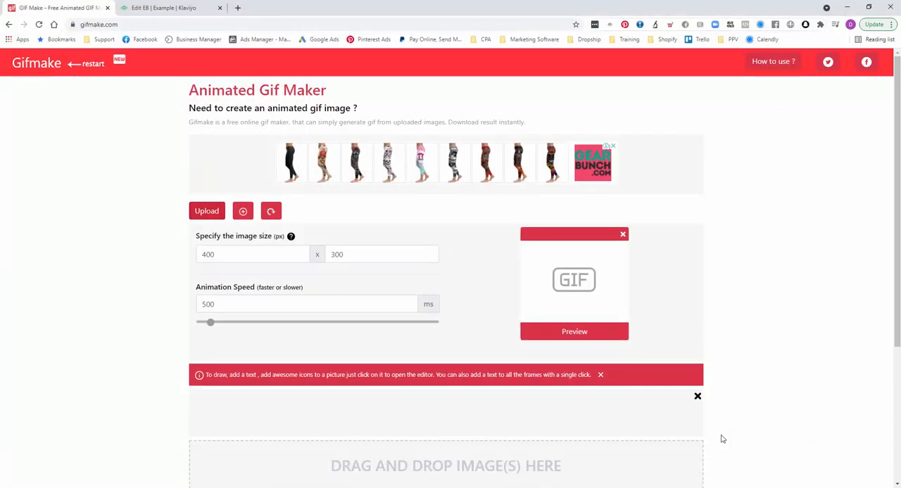
click(206, 211)
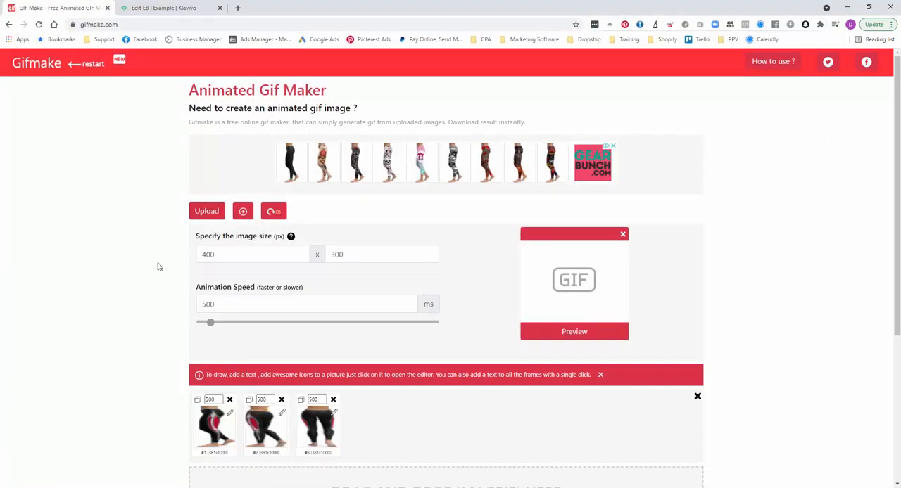
Size the GIF at 145×390 pixels with 1500 ms per frame and rebuild the preview
click(574, 332)
text(145)
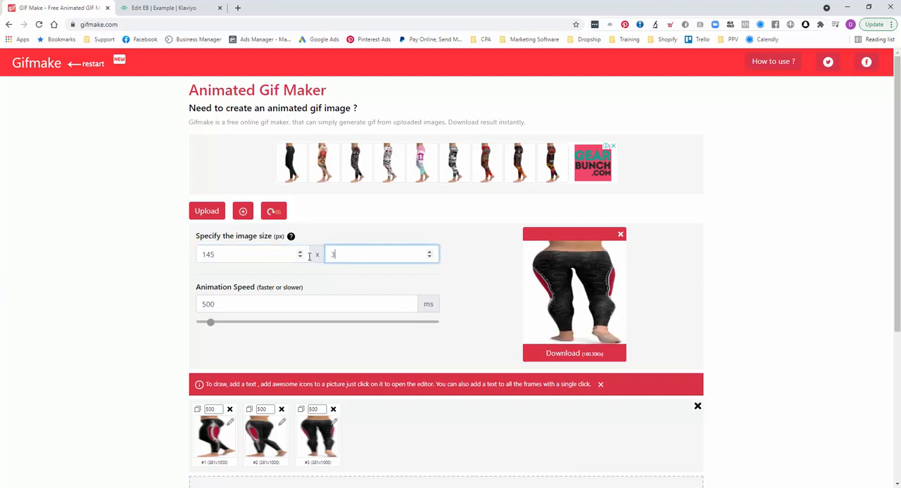
text(90)
click(307, 304)
text(1500)
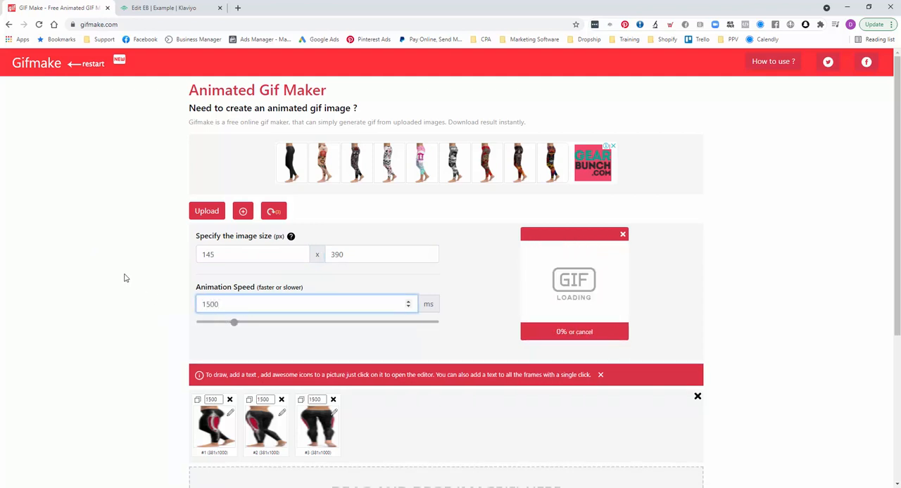
click(273, 211)
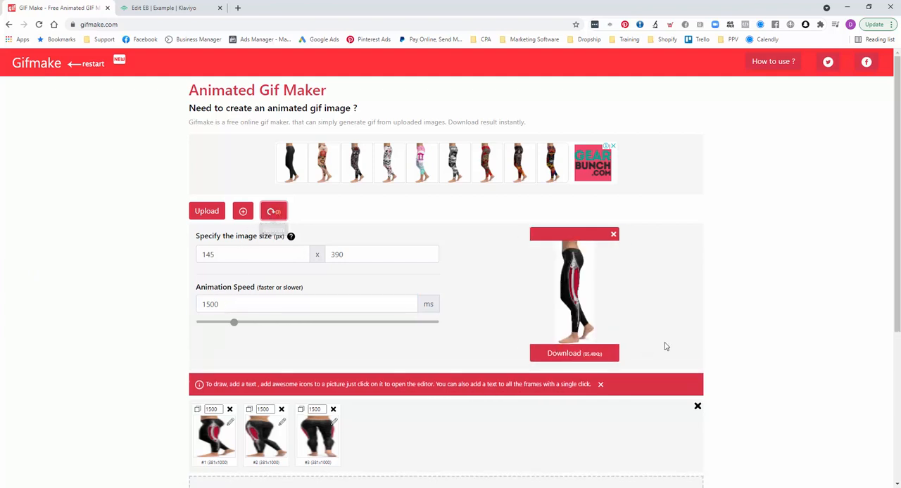
click(573, 352)
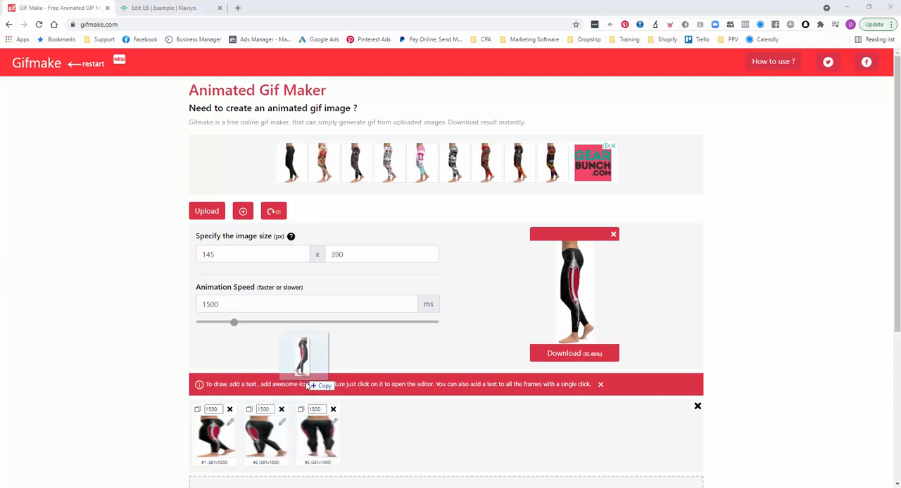
Add two more leggings frames, re-enter 145×390, and download the finished GIF
scroll(down, 3)
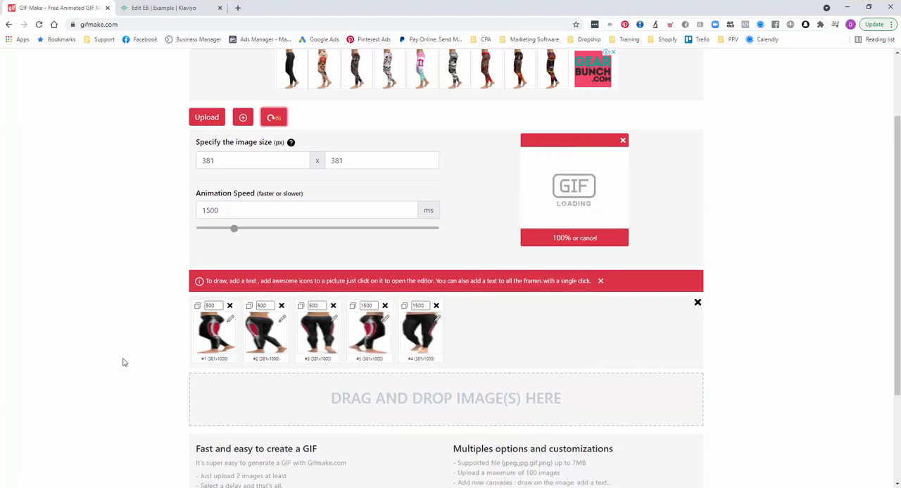
scroll(up, 3)
text(1)
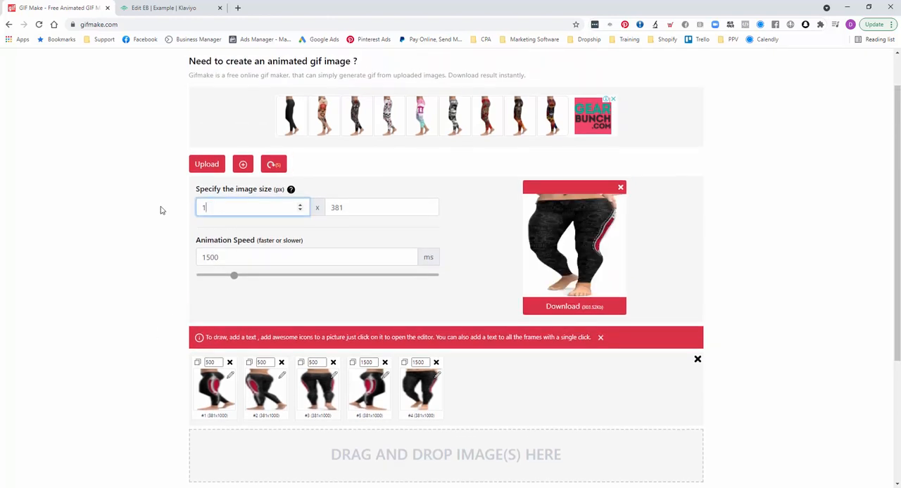
text(45)
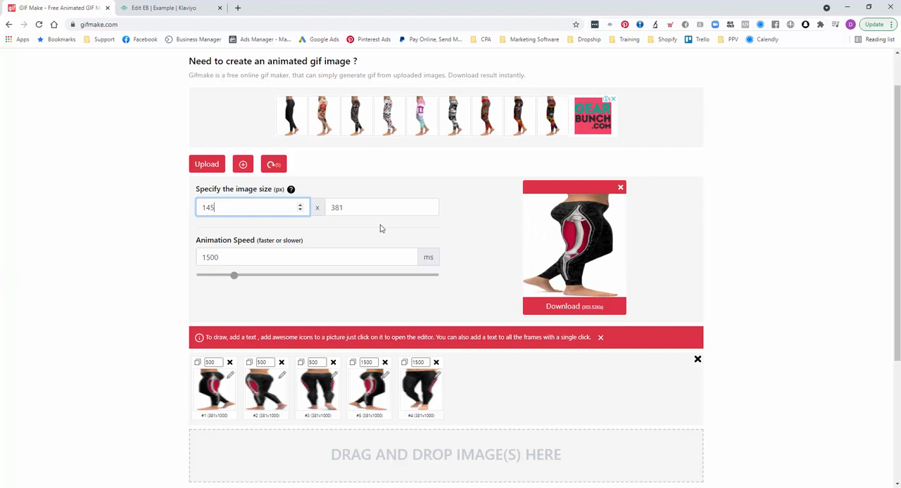
text(390)
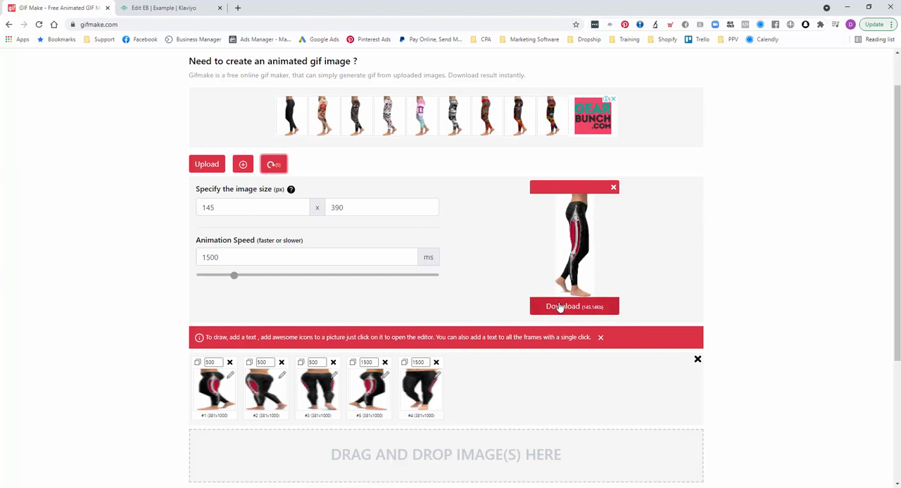
click(573, 306)
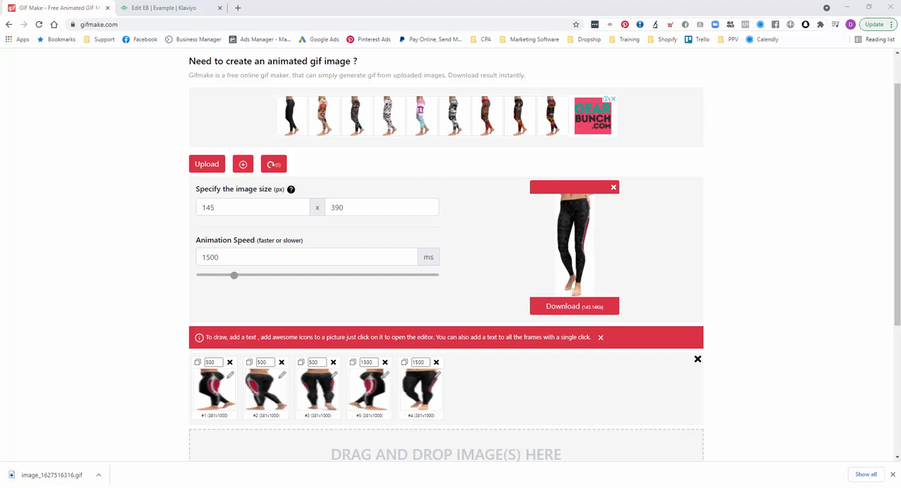
Switch to the Klaviyo 'Edit EB | Example' browser tab
click(173, 7)
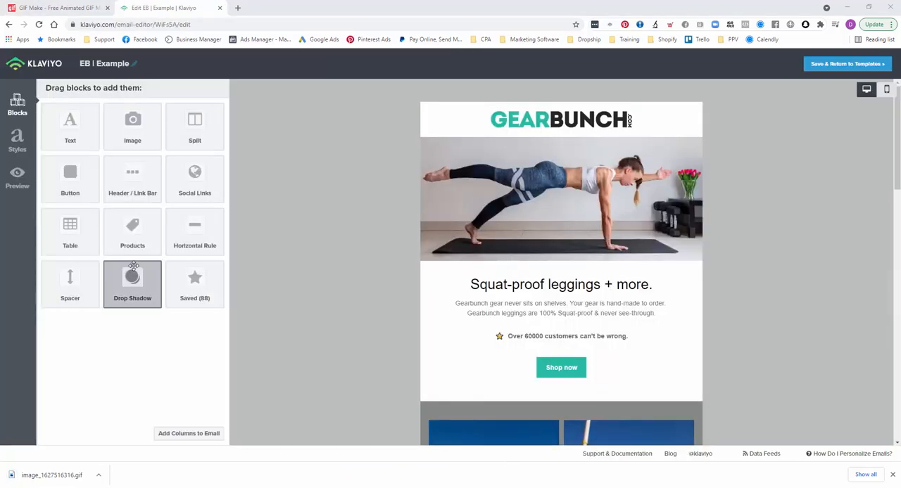
mouse_move(295, 256)
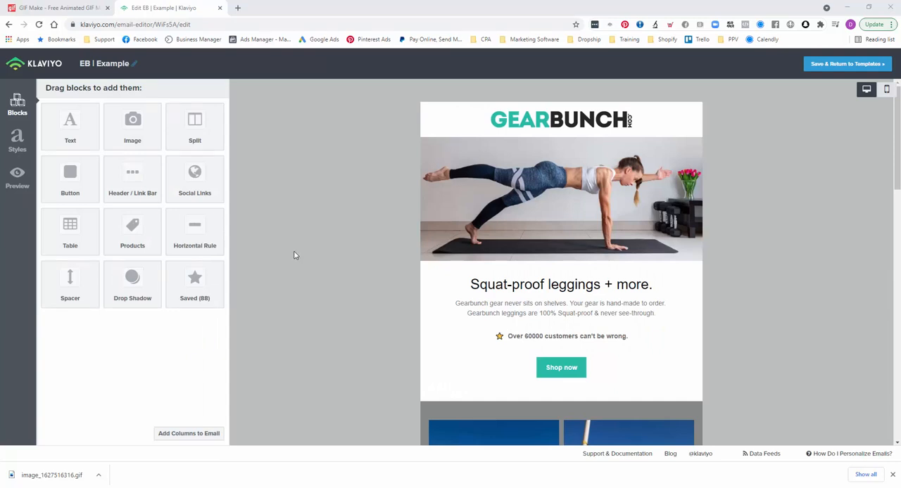
mouse_move(299, 229)
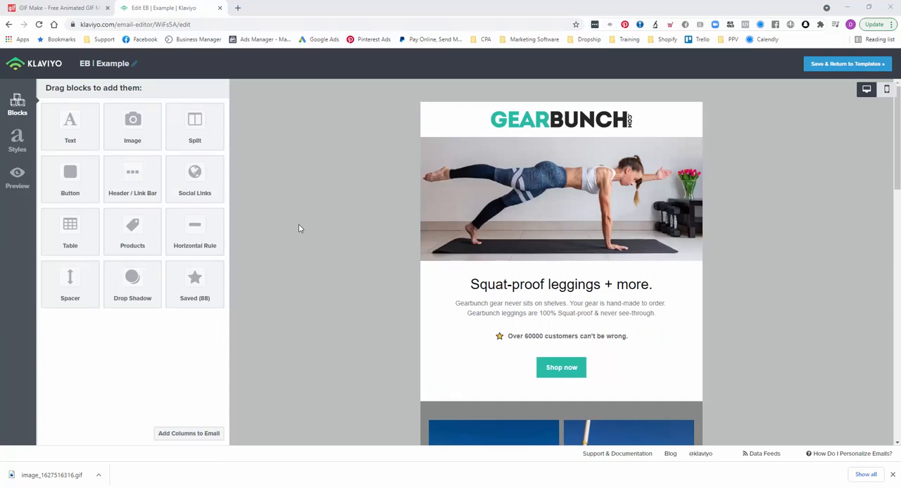
mouse_move(301, 275)
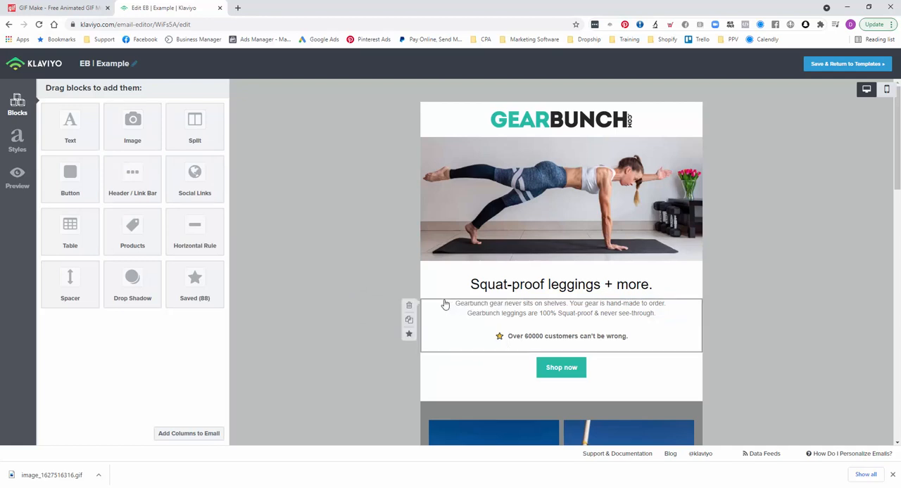
Place an image block under the headline and upload the skeleton leggings GIF into it
click(561, 308)
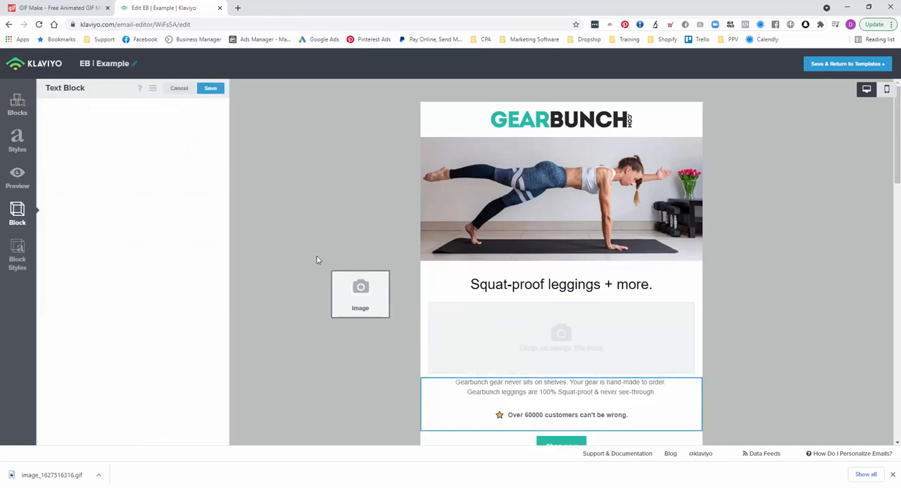
click(560, 387)
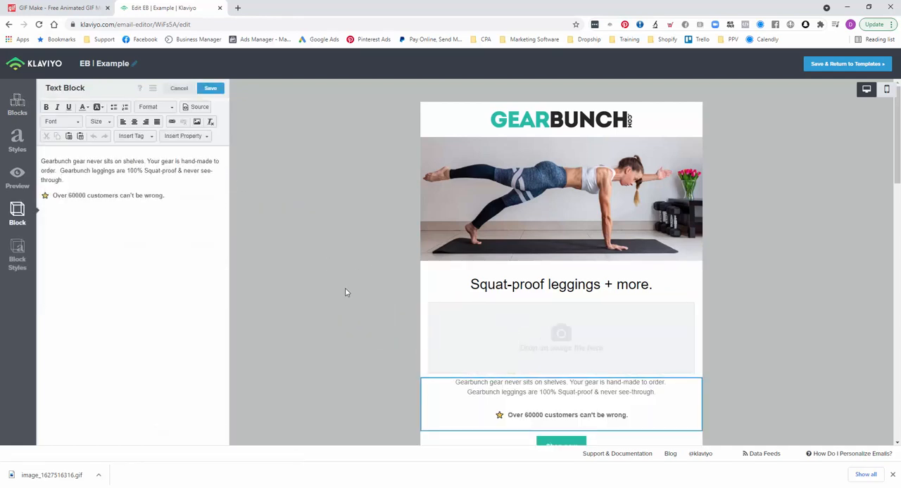
click(561, 338)
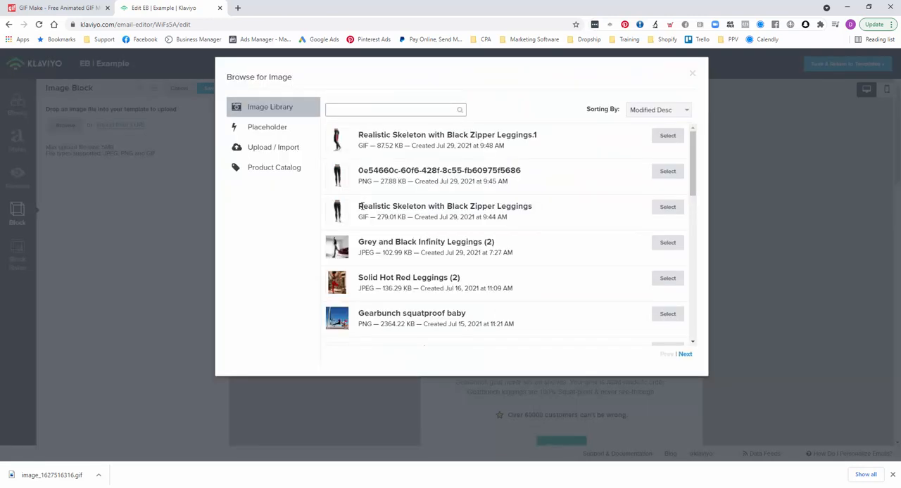
mouse_move(263, 152)
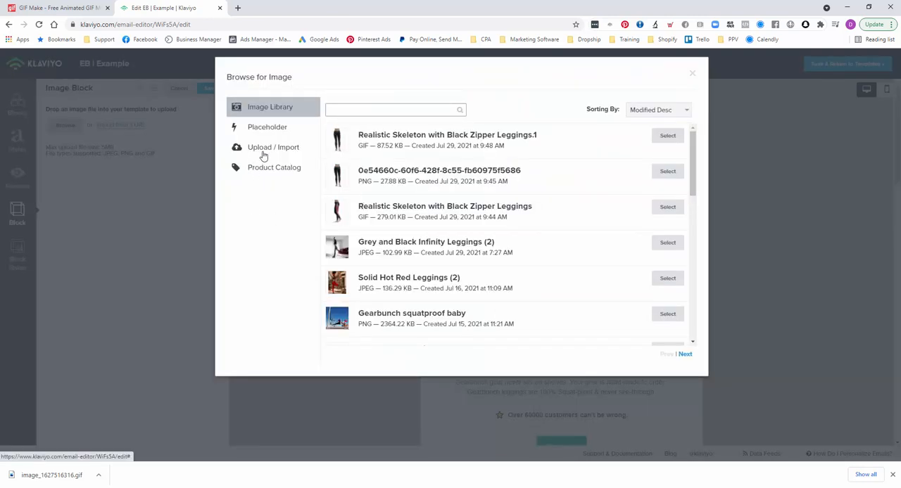
click(273, 147)
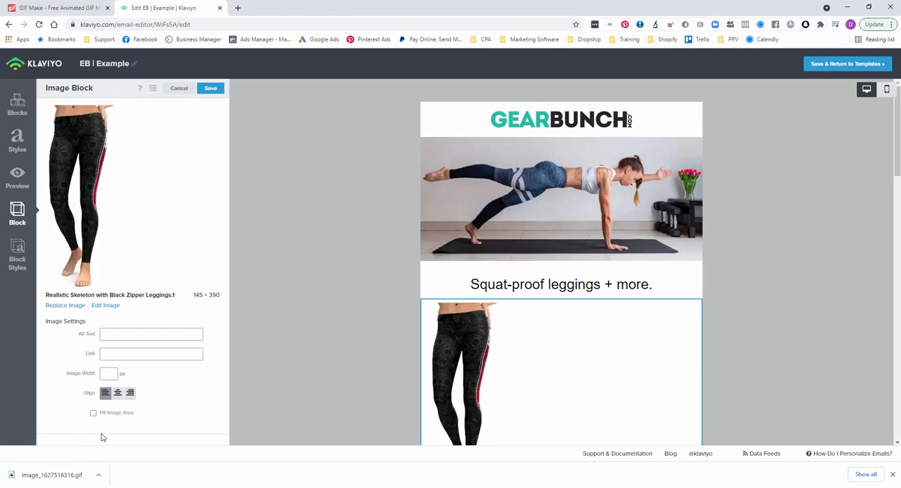
Center the leggings GIF in its block and show the email's mobile preview
click(118, 393)
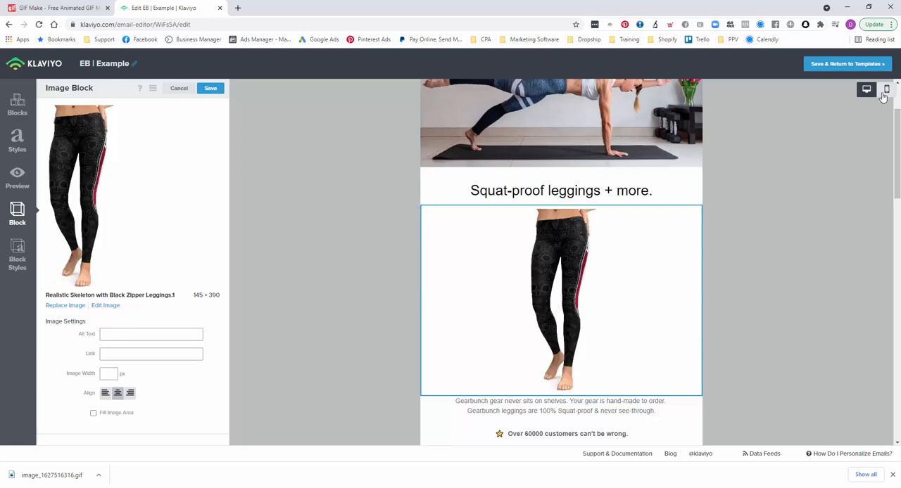
click(885, 90)
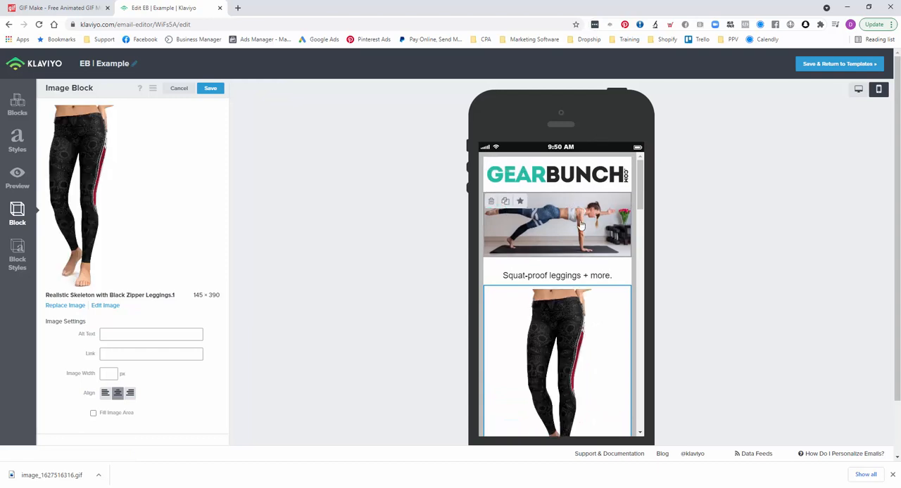
scroll(down, 3)
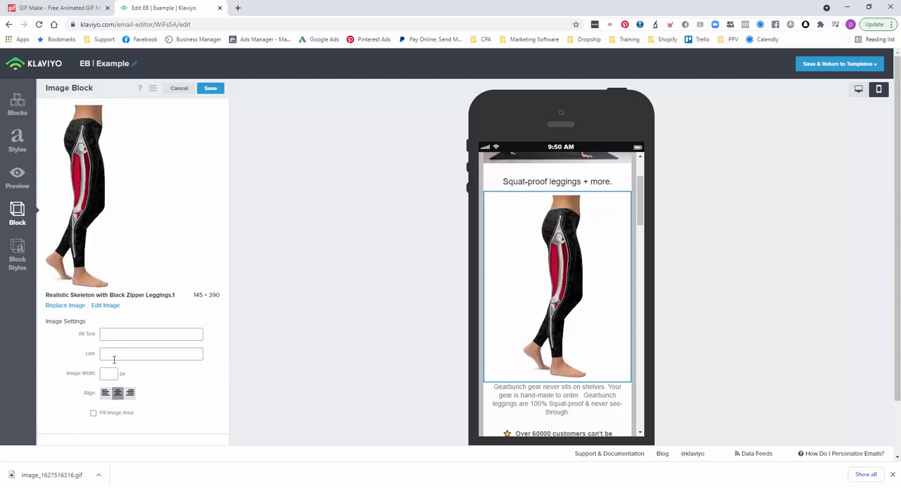
click(151, 354)
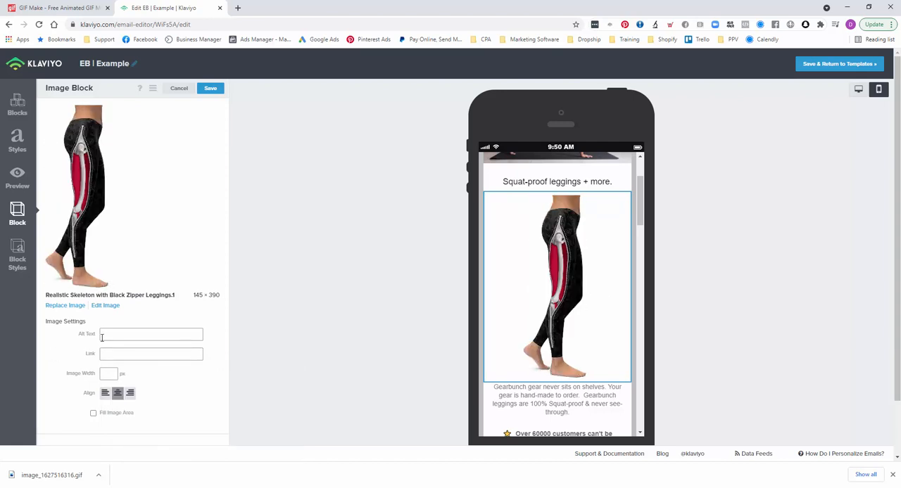
click(149, 333)
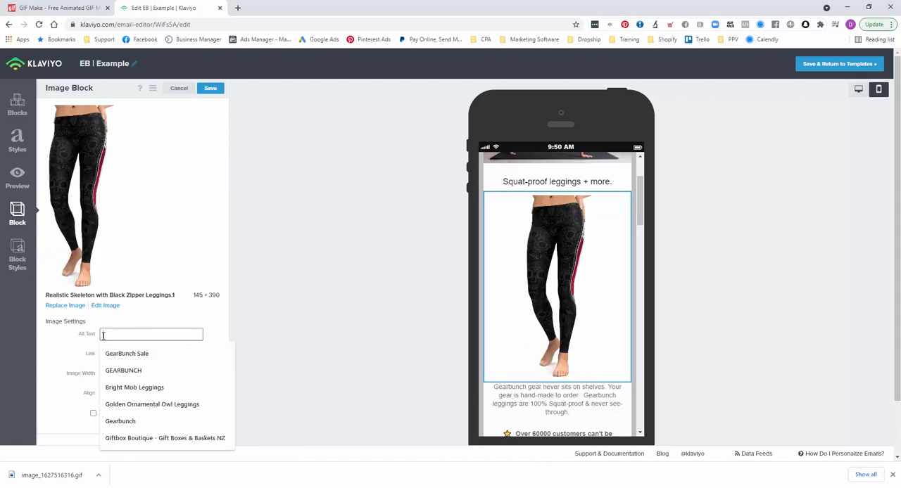